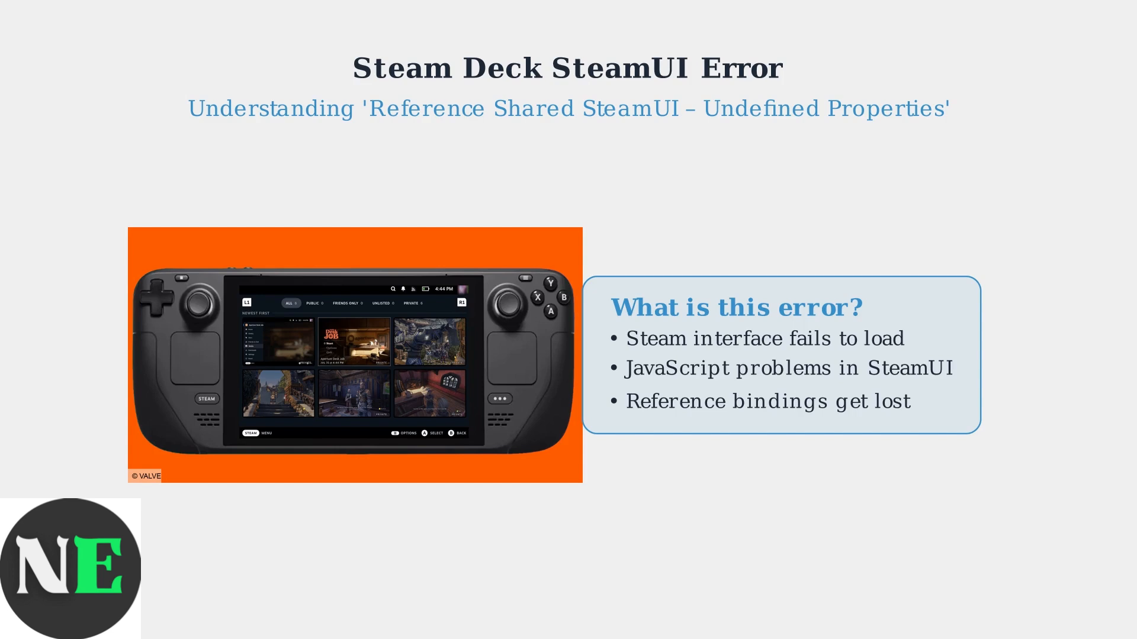
- Advance the slideshow to the 'Method 1: Clear Steam Cache' slide
key(Right)
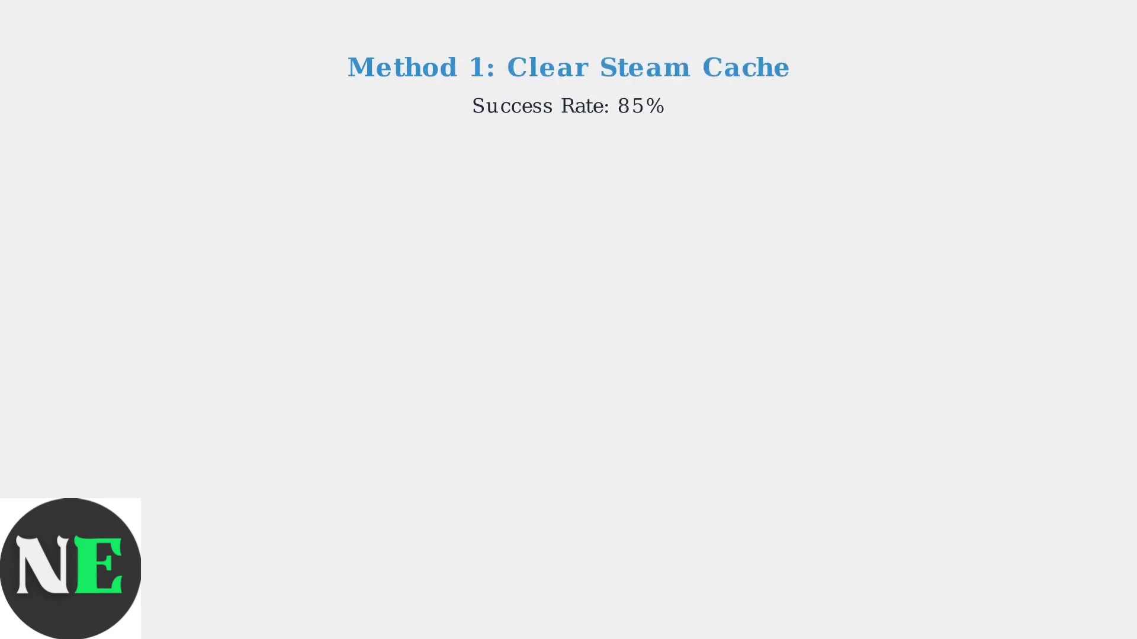